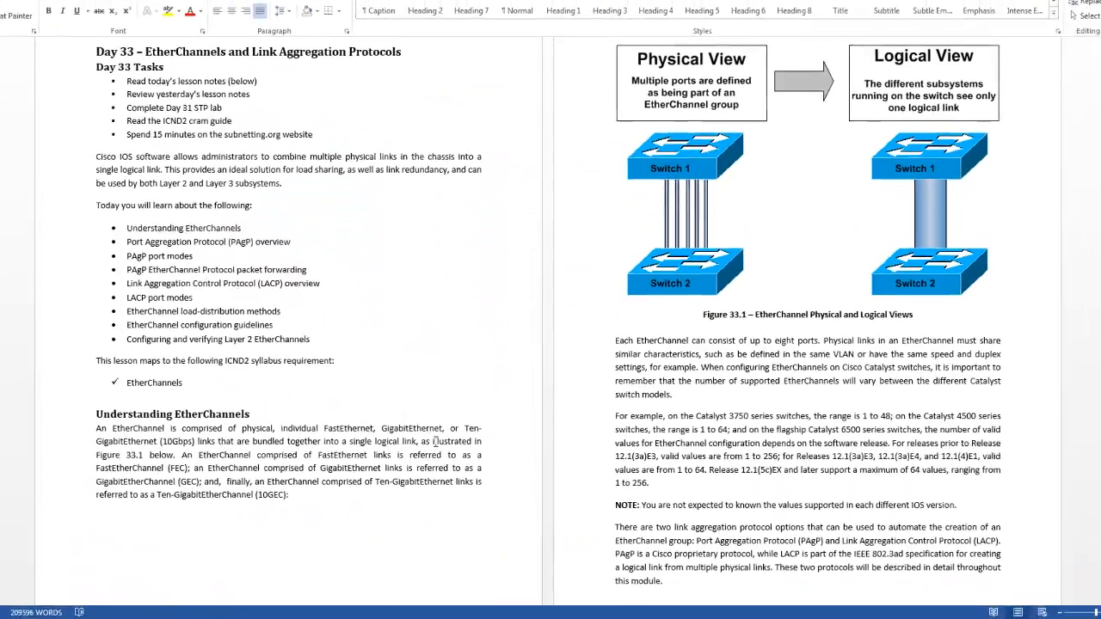
scroll(down, 3)
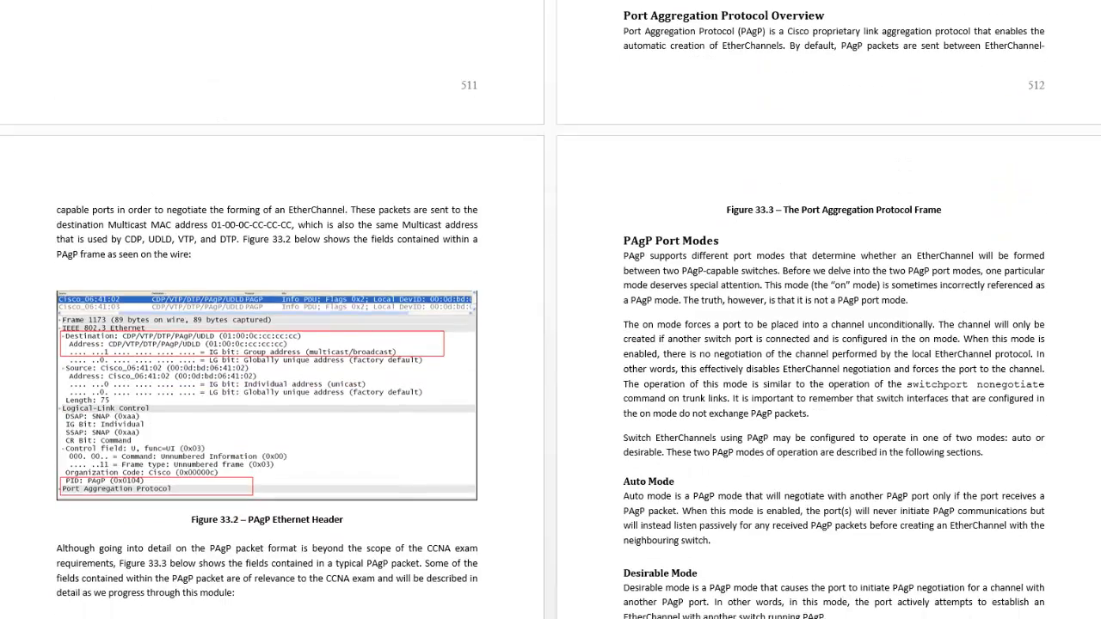
scroll(down, 3)
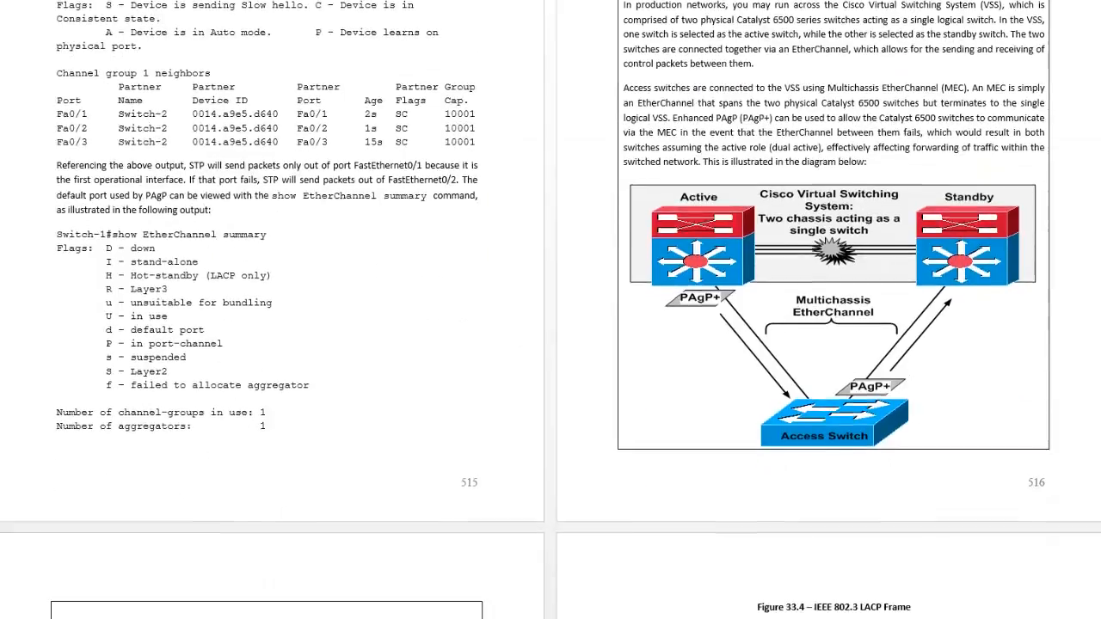
scroll(down, 3)
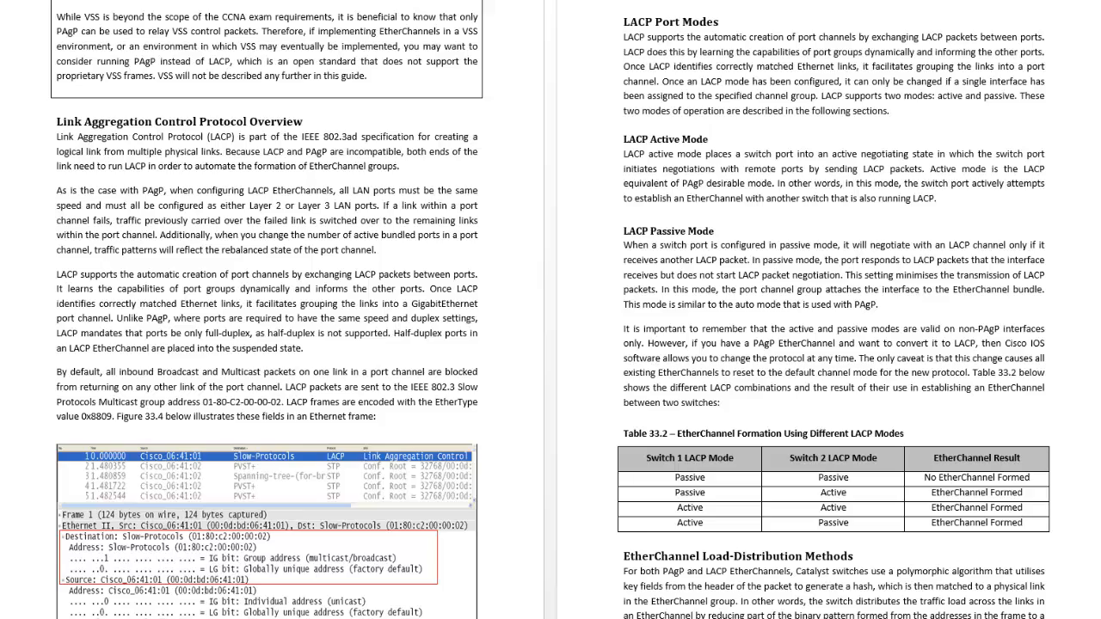
scroll(down, 3)
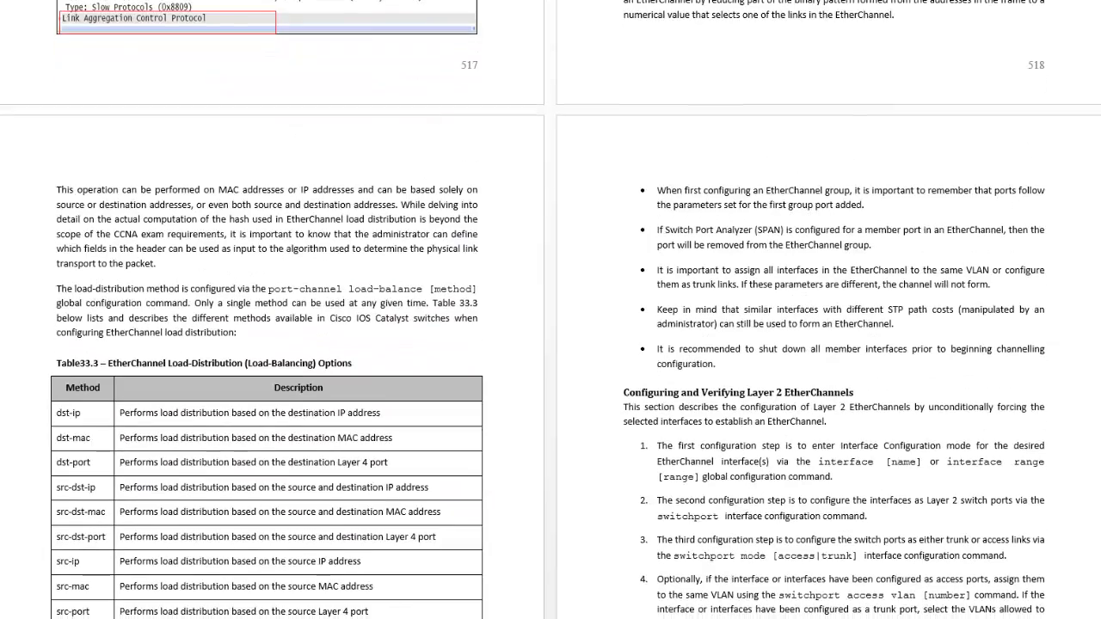
scroll(down, 3)
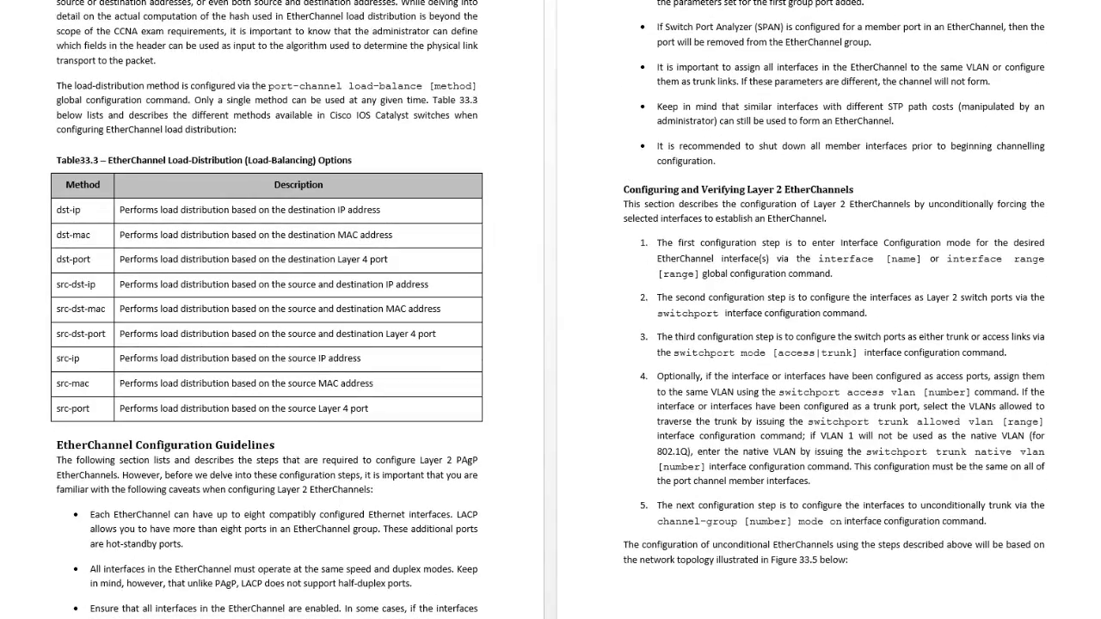
scroll(down, 3)
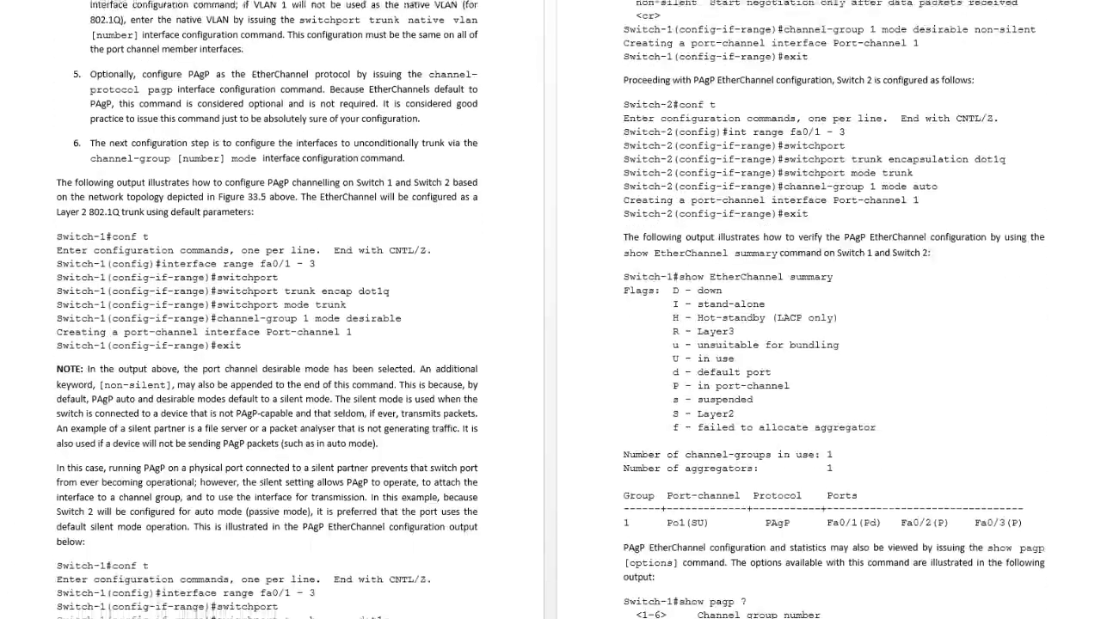
scroll(down, 3)
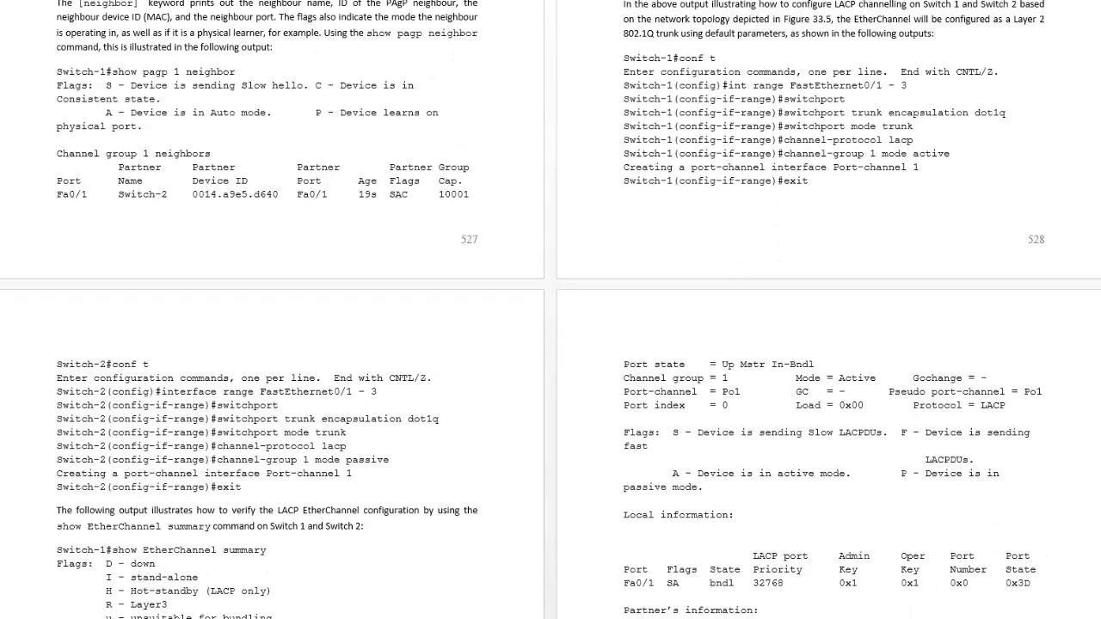